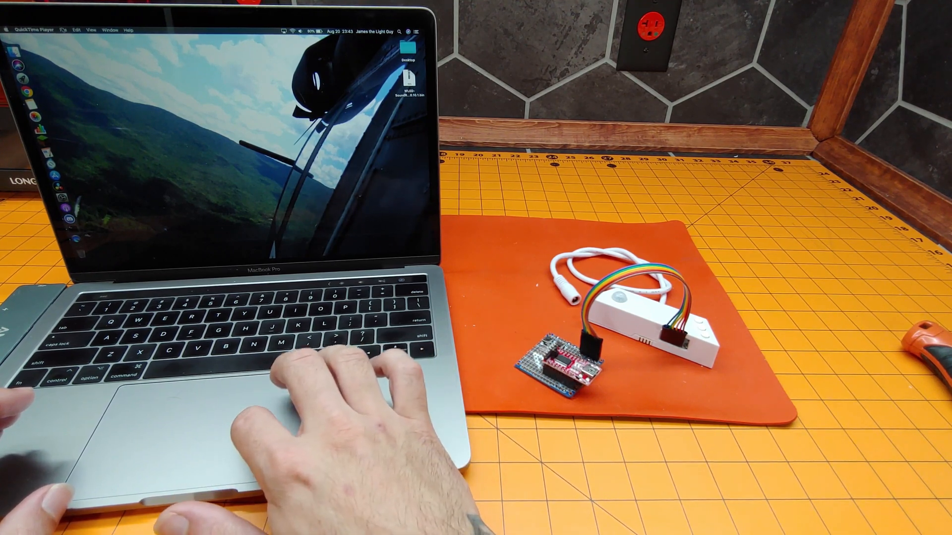
- Start a screen recording, launch Terminal, and bring up the Notes note with the commands
{"action": "left_click", "coordinate": [66, 31]}
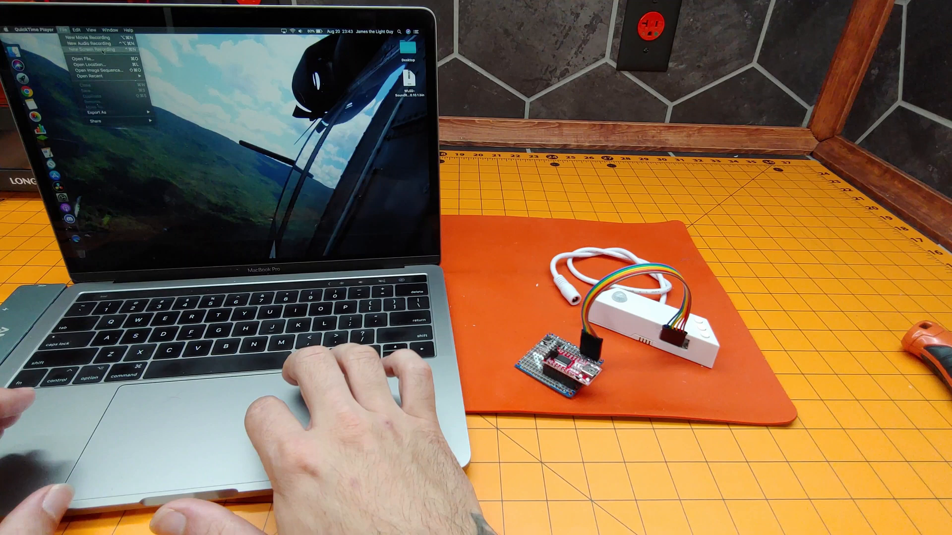
{"action": "left_click", "coordinate": [92, 44]}
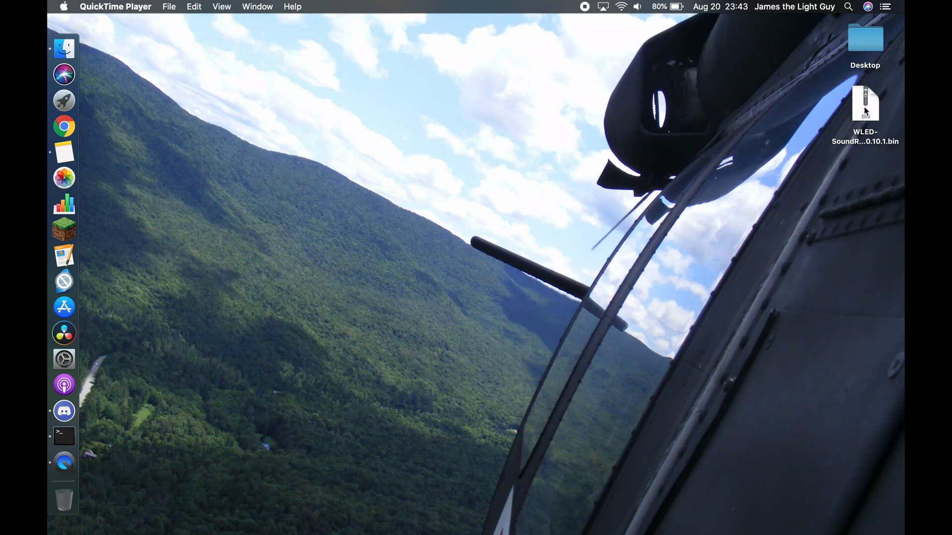
{"action": "mouse_move", "coordinate": [861, 115]}
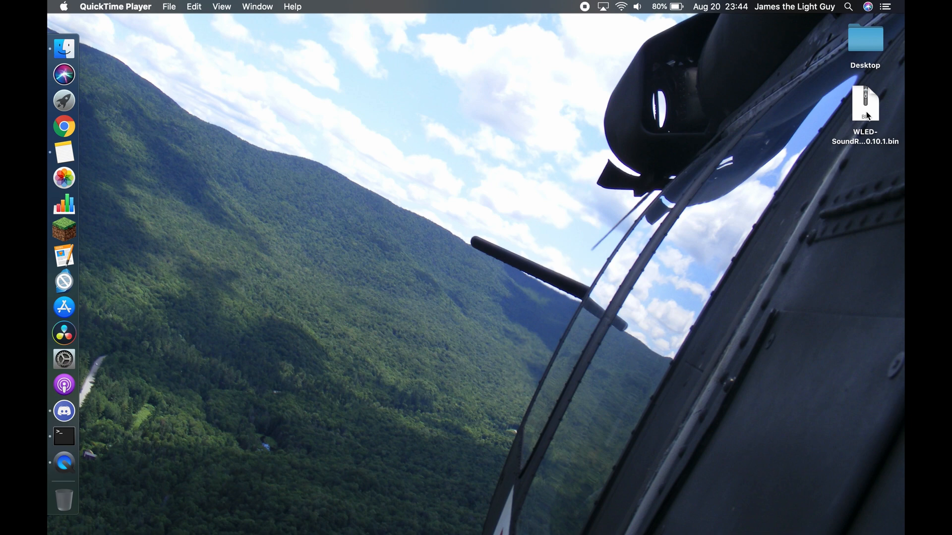
{"action": "mouse_move", "coordinate": [63, 436]}
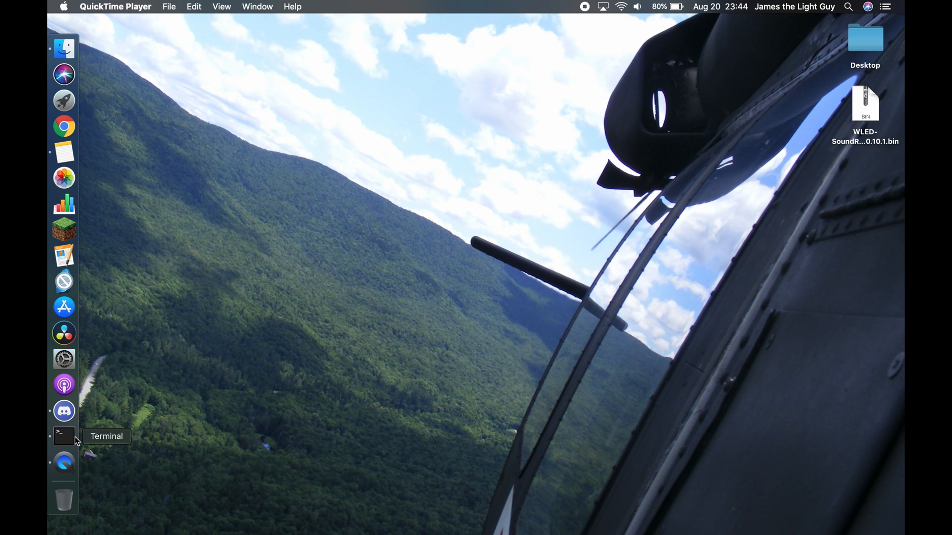
{"action": "left_click", "coordinate": [63, 436]}
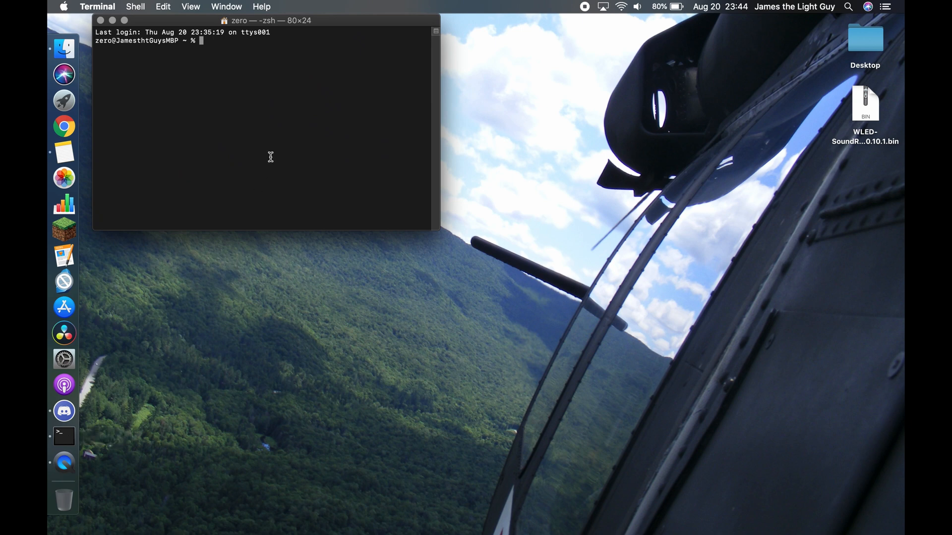
{"action": "mouse_move", "coordinate": [250, 149]}
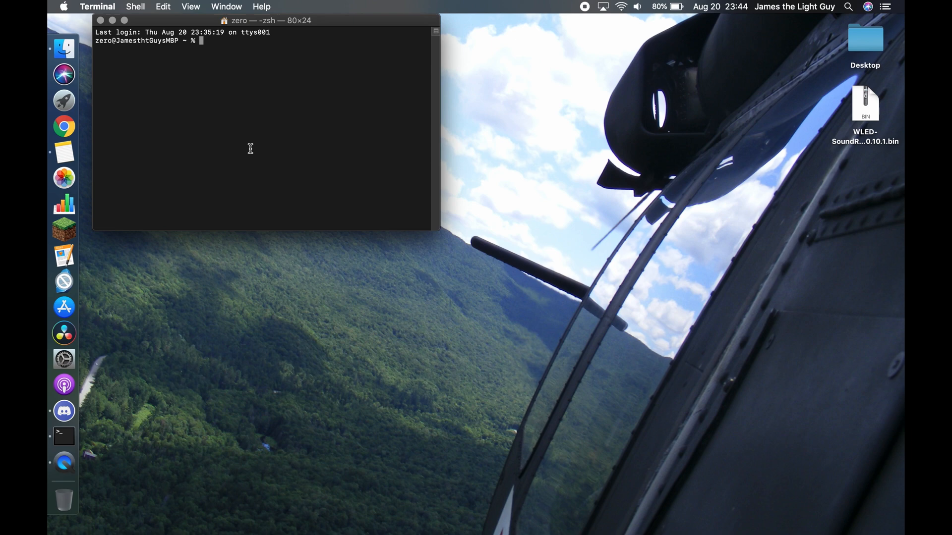
{"action": "mouse_move", "coordinate": [64, 152]}
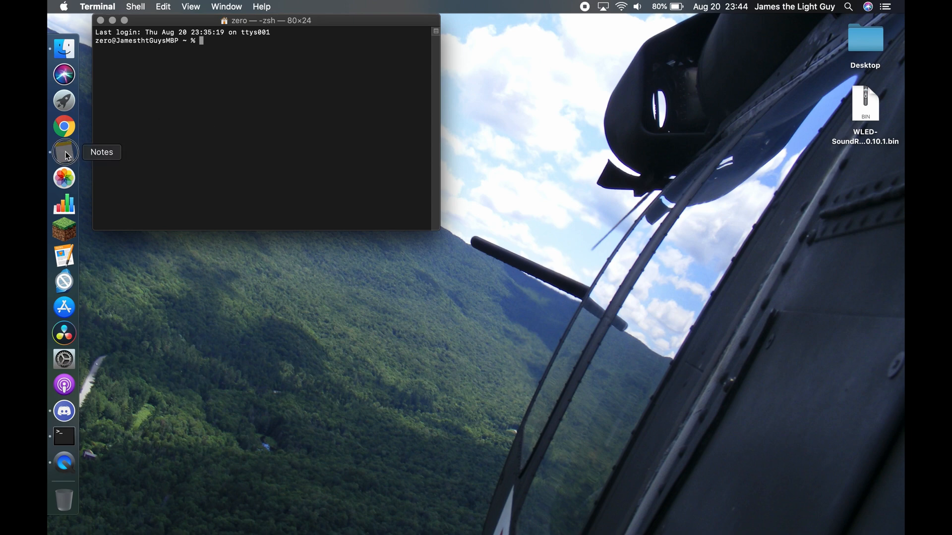
{"action": "left_click", "coordinate": [63, 152]}
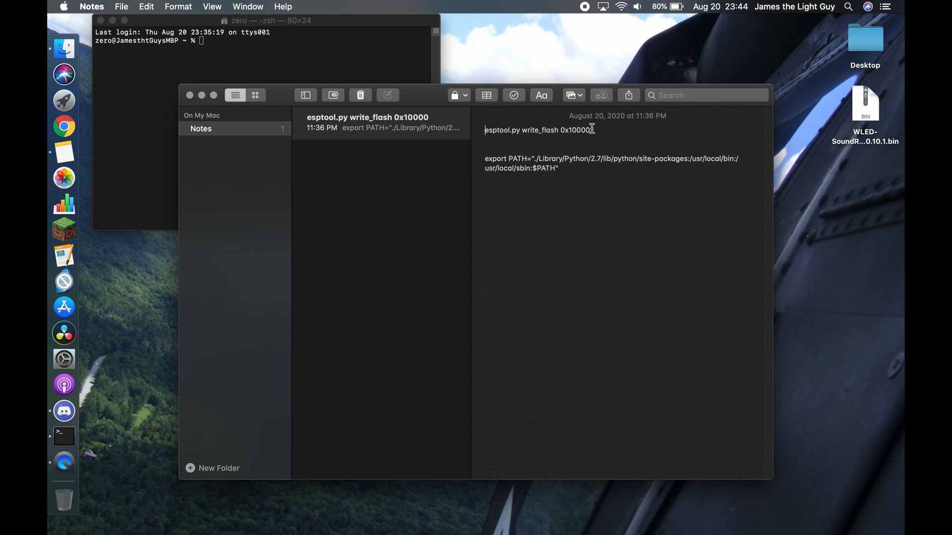
- Select the esptool.py write_flash 0x10000 command line in the note
{"action": "double_click", "coordinate": [536, 130]}
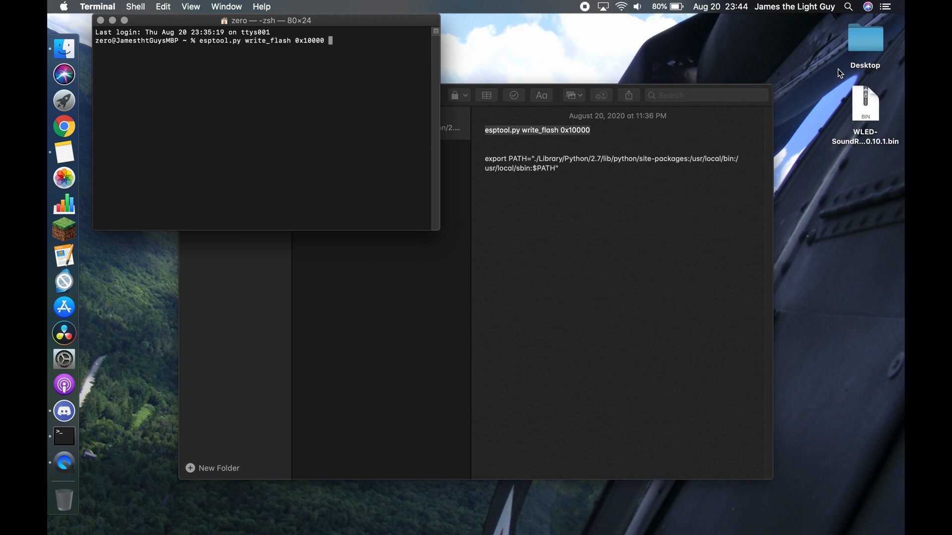
{"action": "mouse_move", "coordinate": [867, 108]}
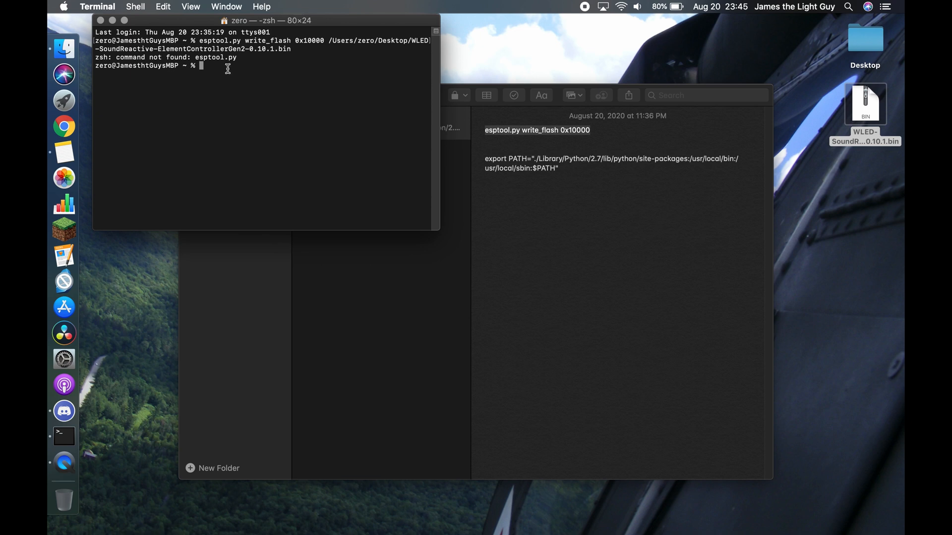
{"action": "mouse_move", "coordinate": [268, 97]}
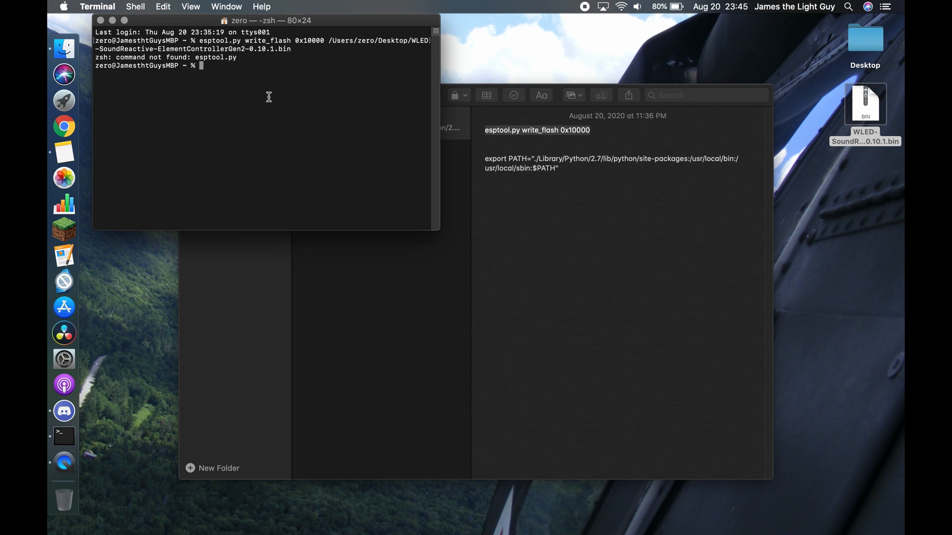
{"action": "mouse_move", "coordinate": [563, 175]}
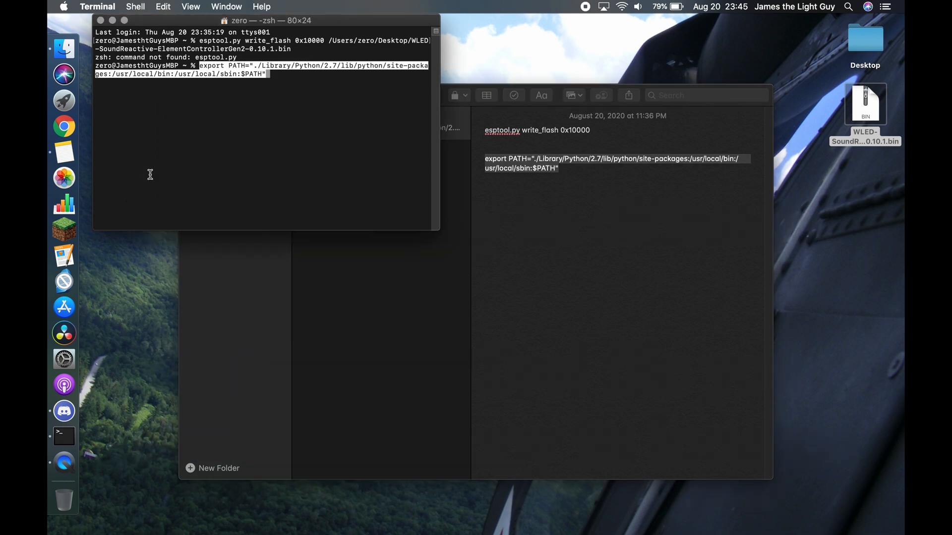
- Run the export PATH line, then retype esptool.py write_flash 0x10000 with the WLED-SoundReactive .bin path
{"action": "key", "text": "enter"}
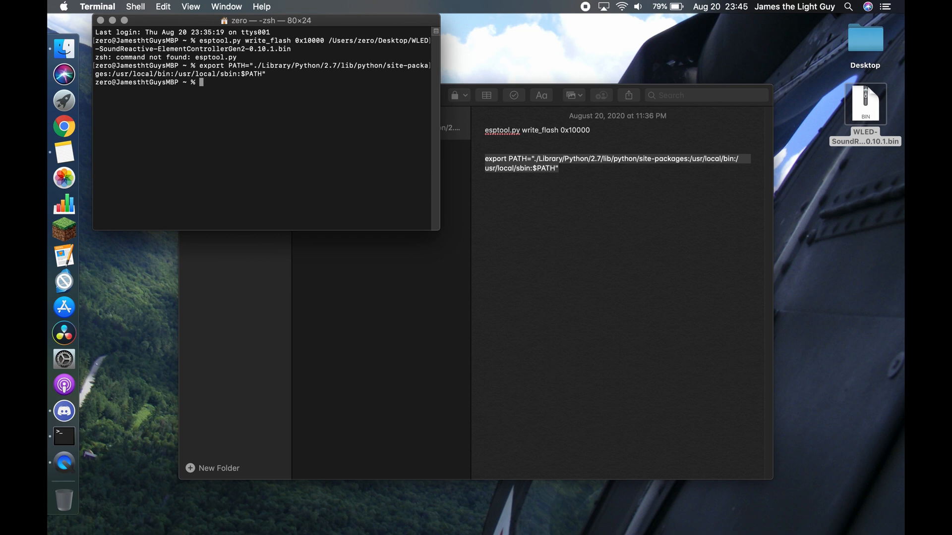
{"action": "type", "text": "esptool.py write_flash 0x10000 /Users/zero/Desktop/WLED-SoundReactive-ElementControllerGen2-0.10.1.bin"}
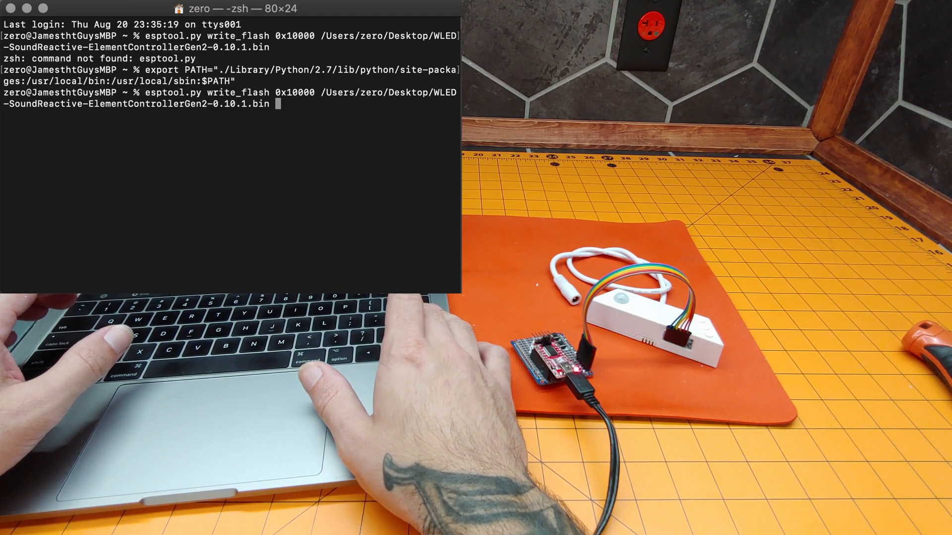
- Run the write_flash command and interrupt it with Ctrl-C when it hangs on Connecting
{"action": "key", "text": "Return"}
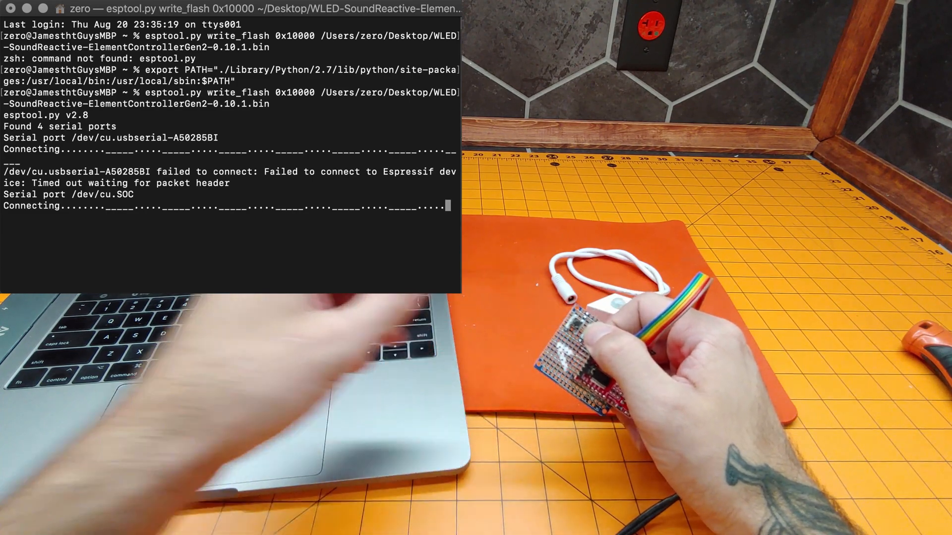
{"action": "key", "text": "ctrl+c"}
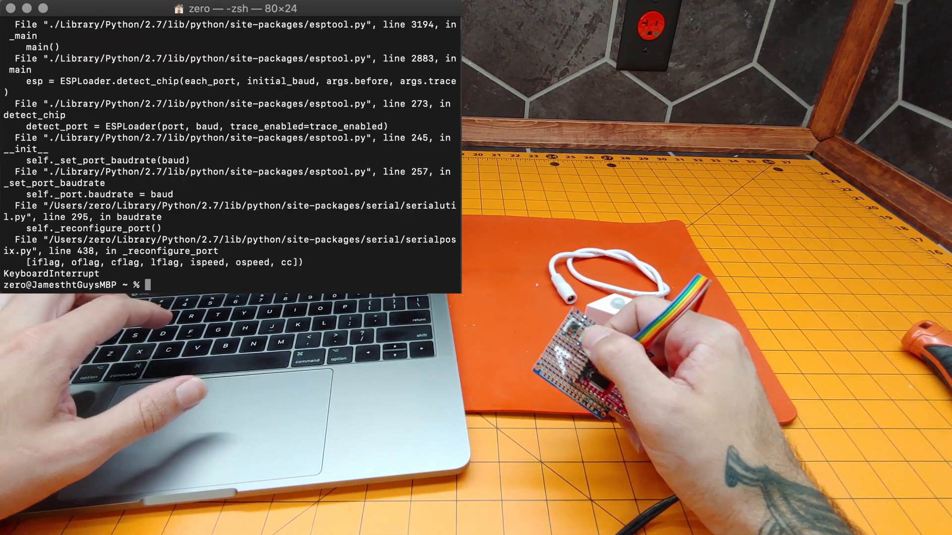